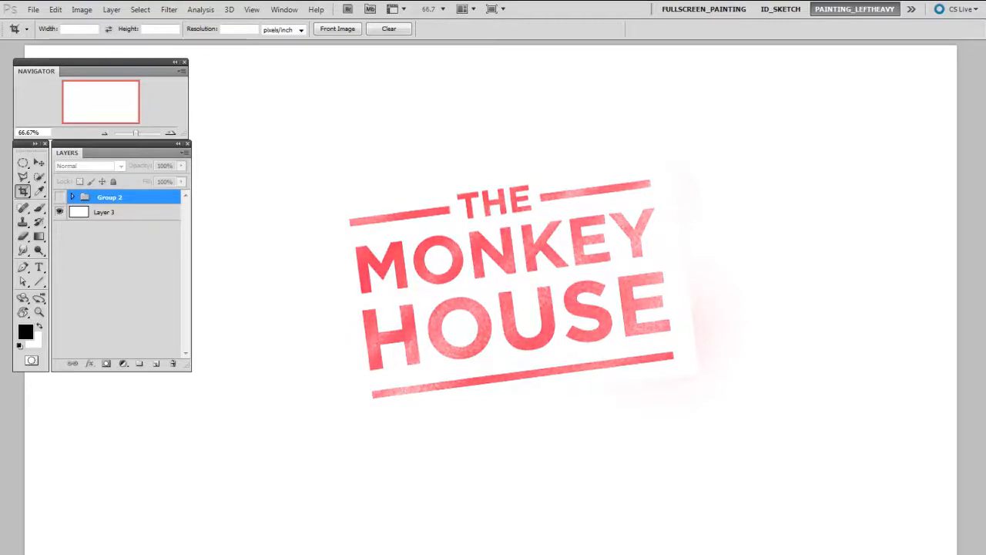
Step: Reveal the teal sci-fi environment painting behind the Monkey House stamp
{"action": "left_click", "coordinate": [58, 197]}
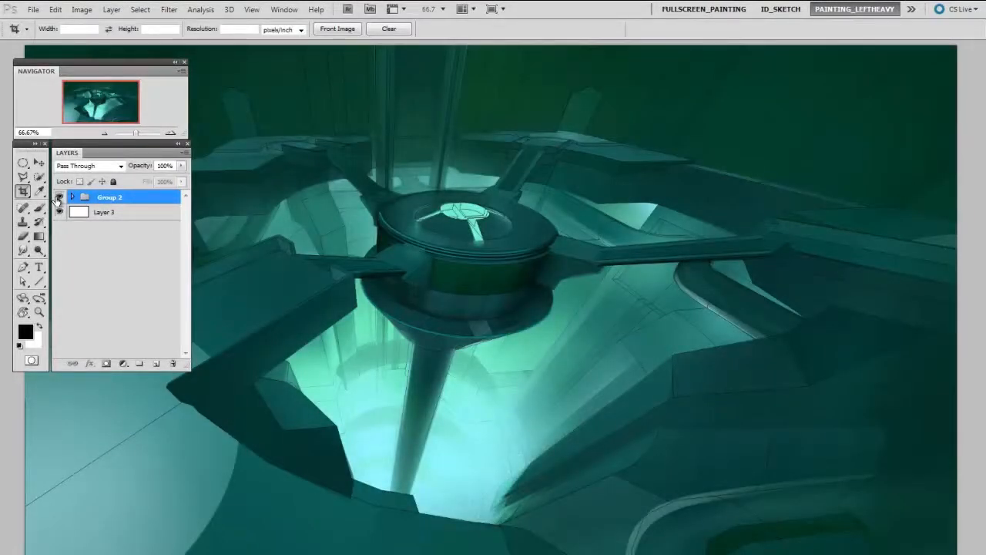
Step: Make Group 2 visible so the red stamp sits over the painting's lower right
{"action": "left_click", "coordinate": [58, 197]}
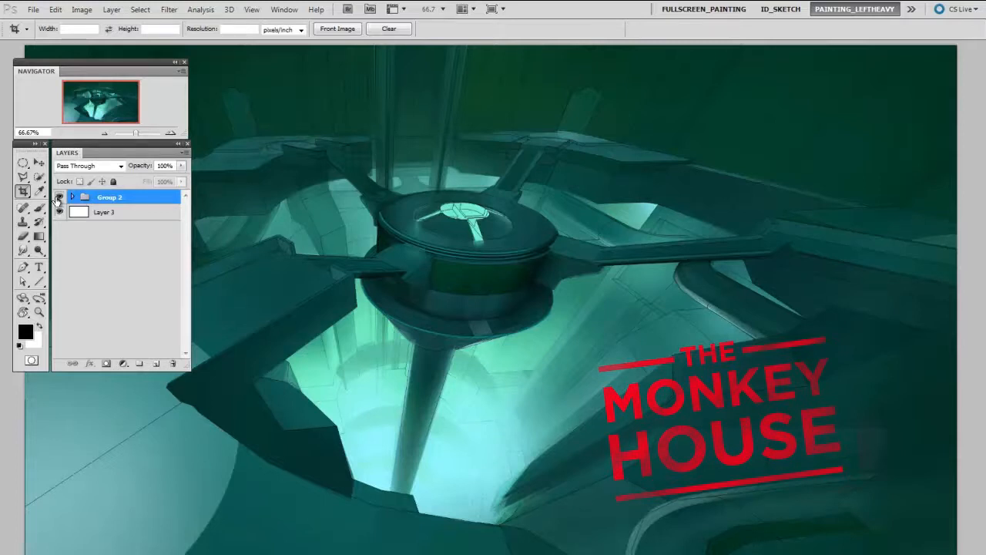
Step: Show the stamp over the central structure, then hide Group 2 again
{"action": "left_click", "coordinate": [58, 197]}
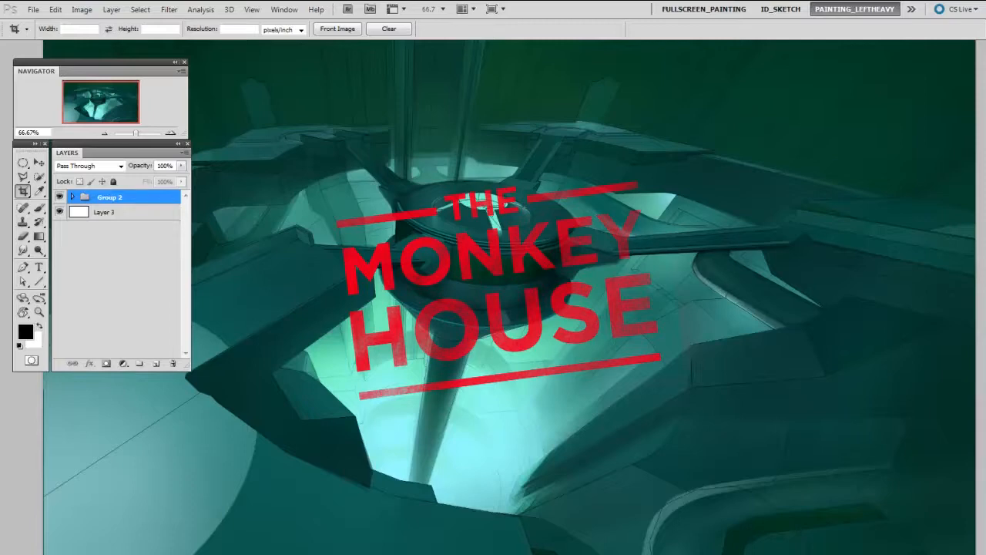
{"action": "left_click", "coordinate": [59, 197]}
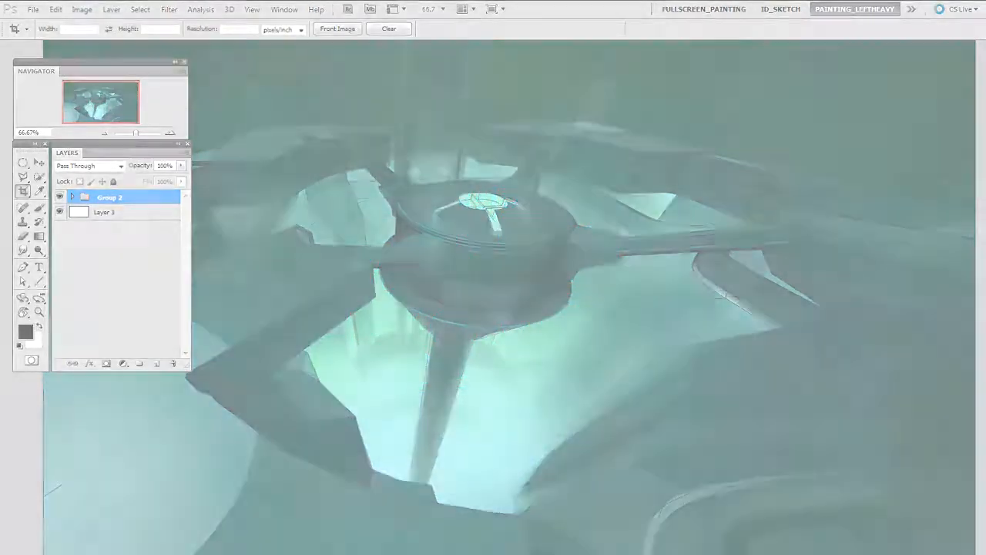